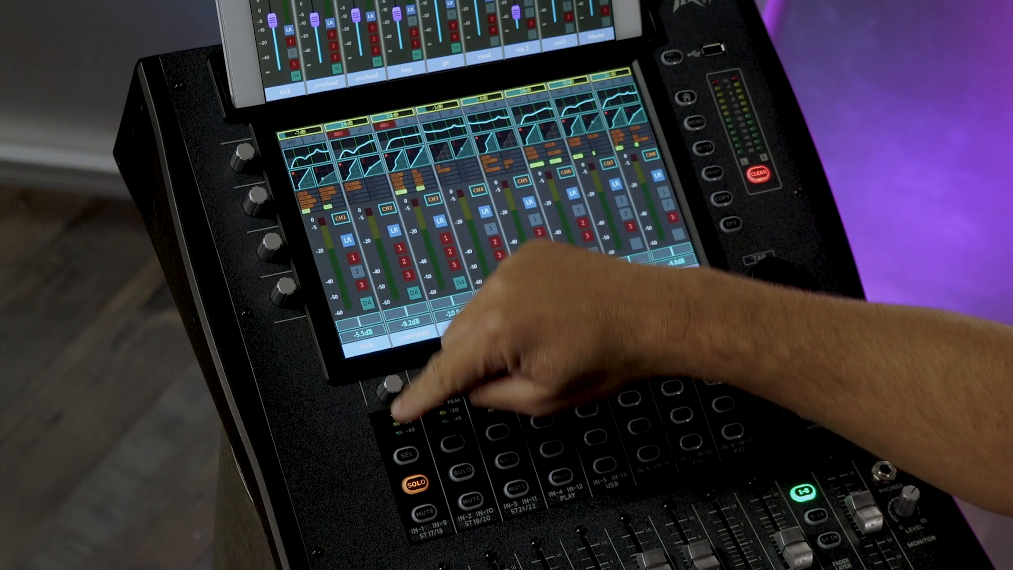
Select the kick channel to bring up its EQ page with the 30 Hz low cut.
click(407, 454)
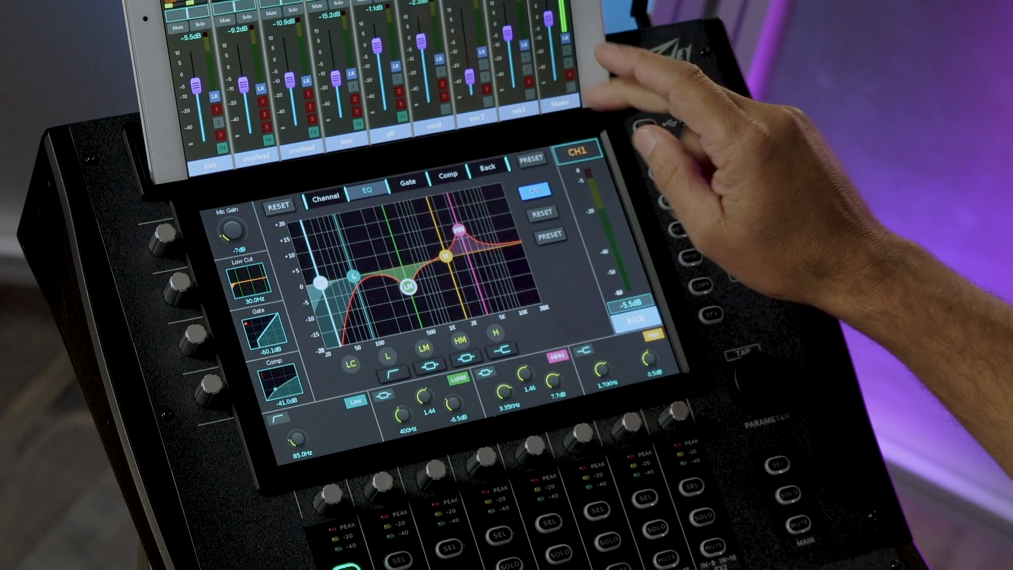
Reset channel 1 to defaults, confirming YES in the Reset? dialog.
click(278, 204)
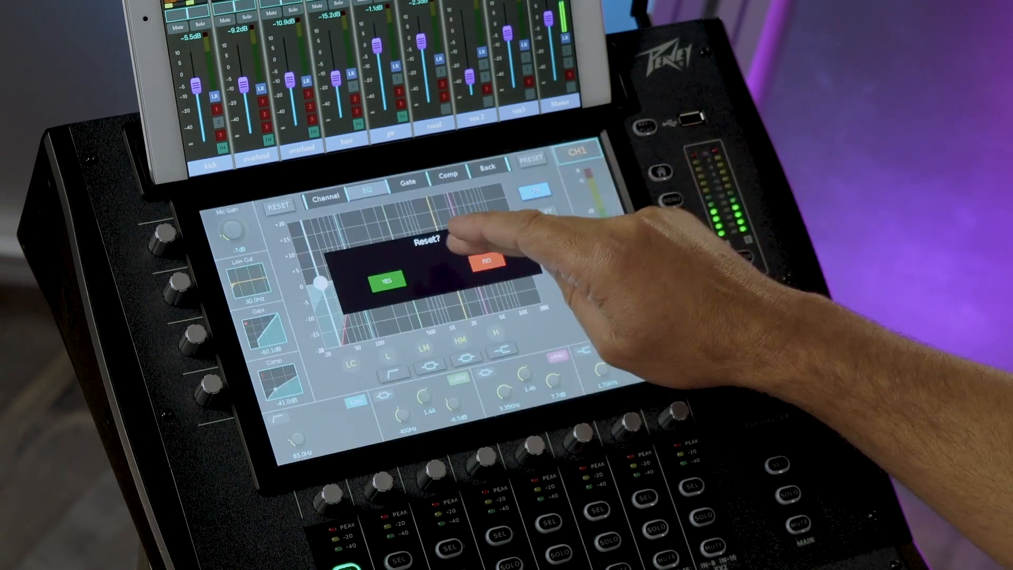
click(386, 279)
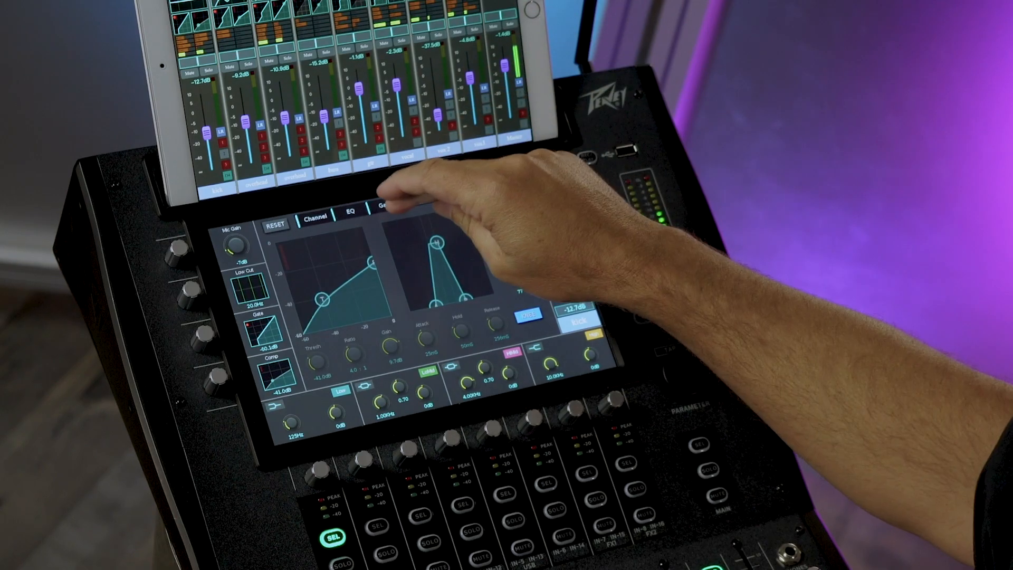
click(395, 201)
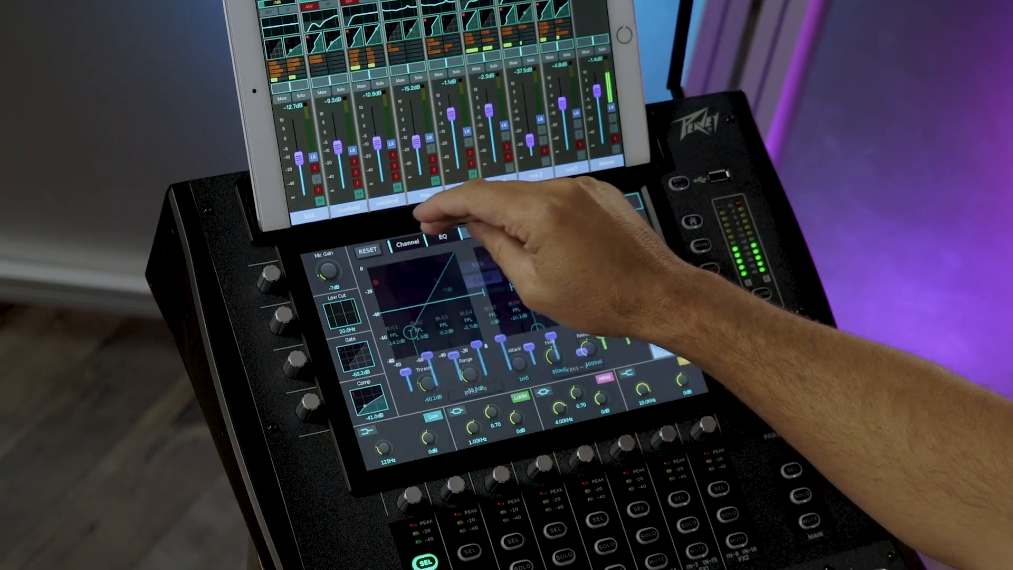
Return to the kick channel's EQ page with low cut near 170 Hz.
click(444, 241)
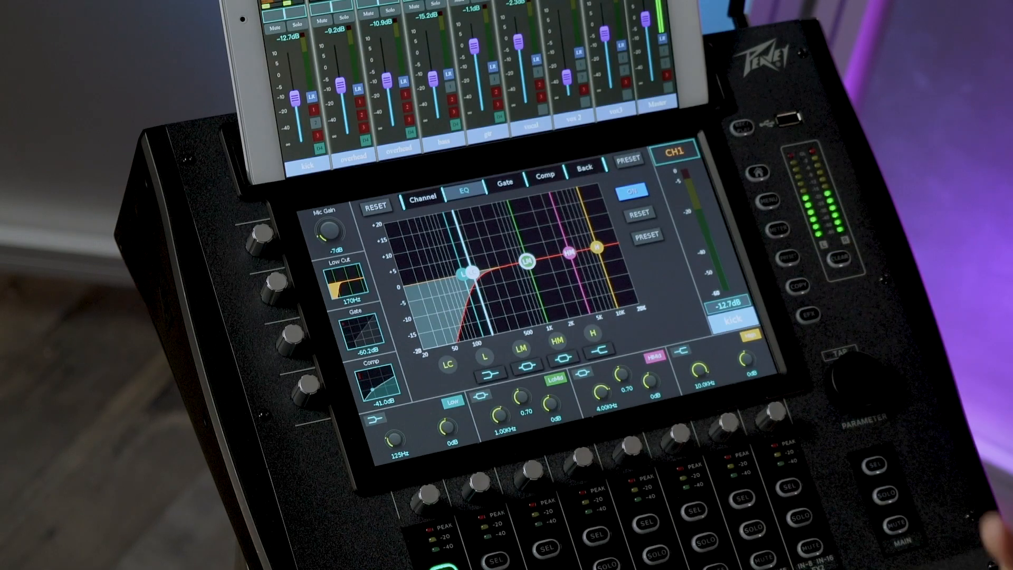
Drag the EQ nodes for about a 2 dB cut near 560 Hz and a boost near 3 kHz.
drag(569, 260, 575, 242)
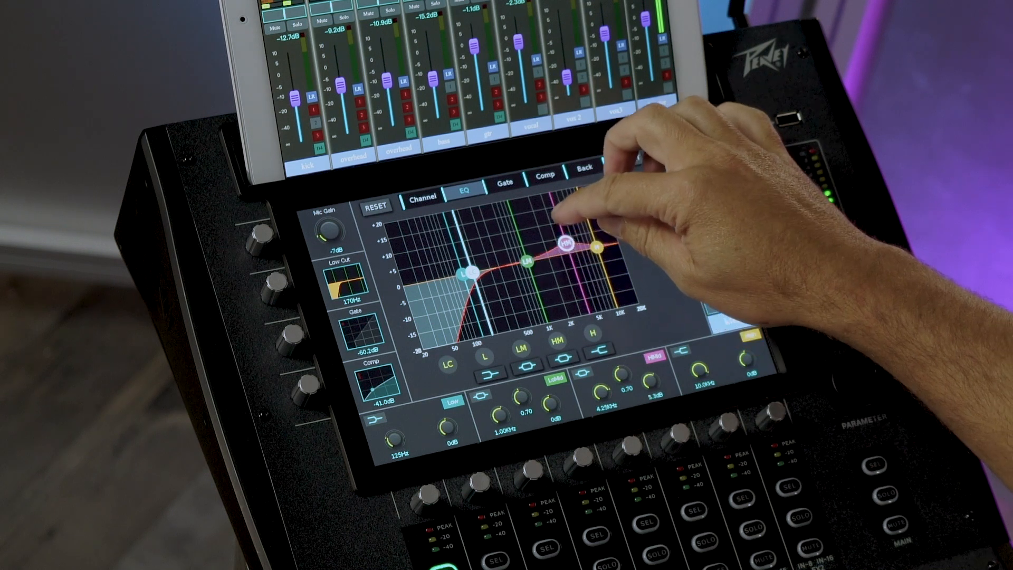
drag(565, 245, 558, 216)
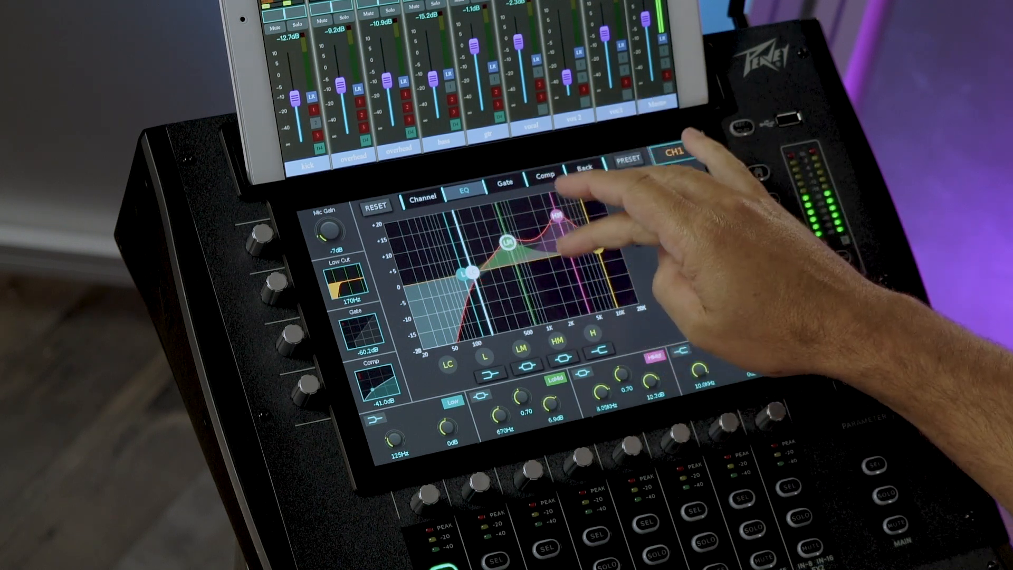
drag(552, 223, 552, 248)
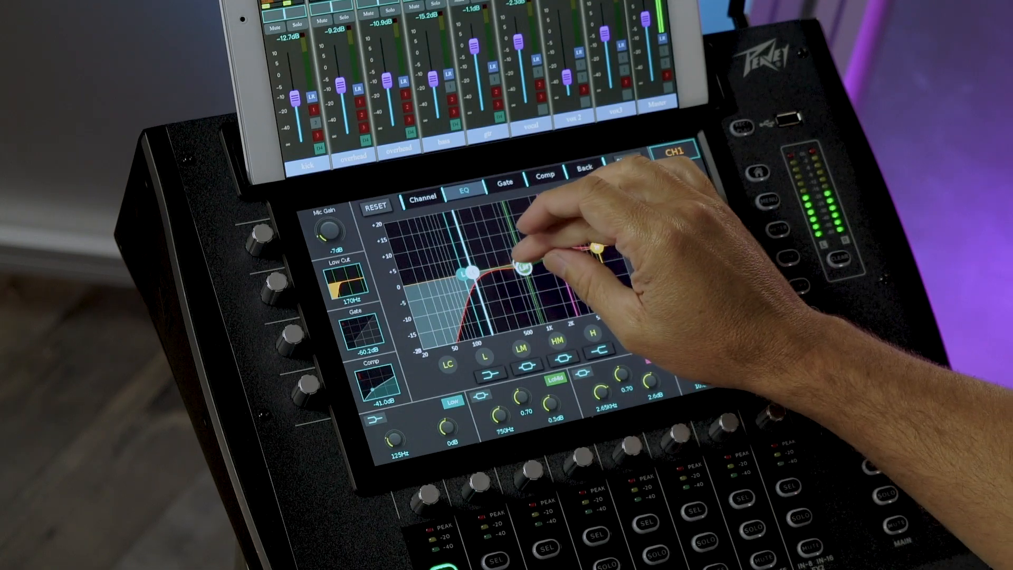
drag(523, 262, 510, 268)
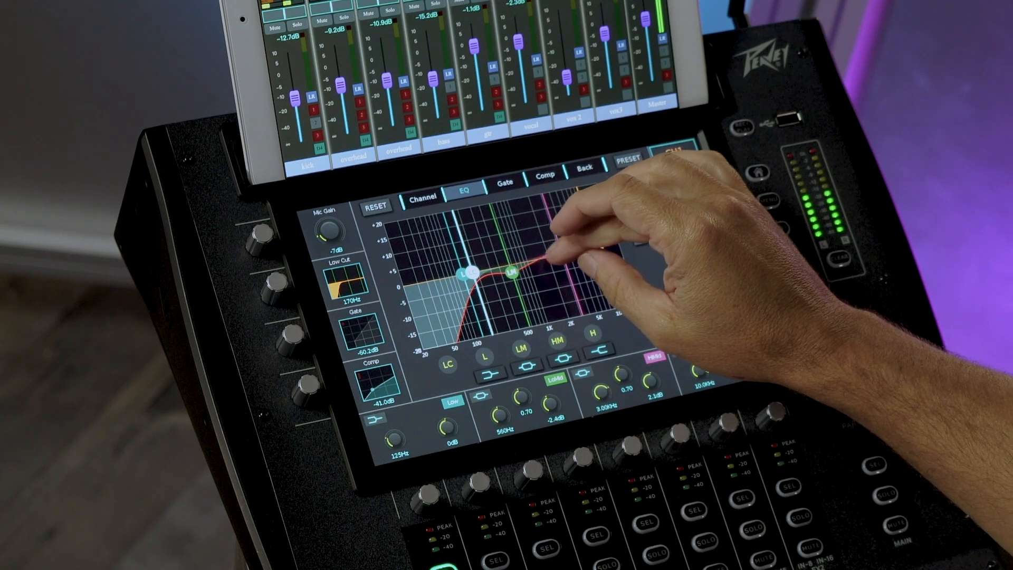